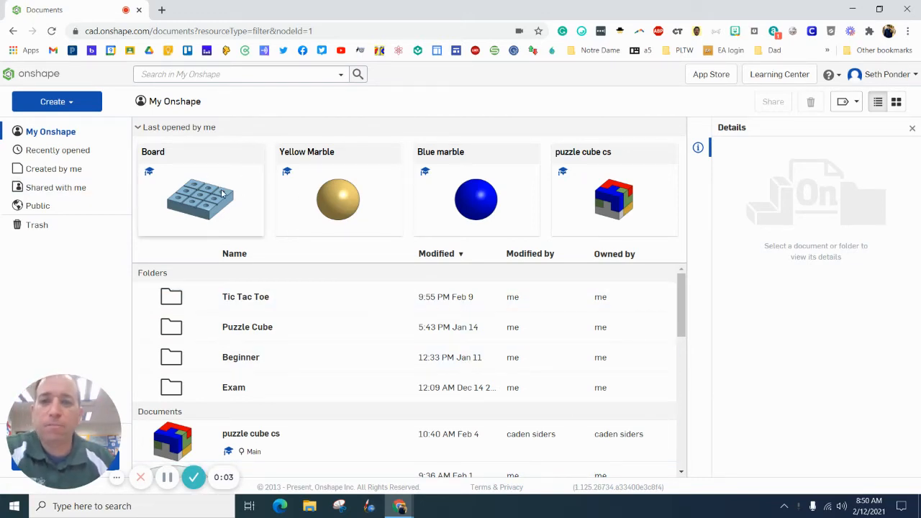
pyautogui.moveTo(245, 220)
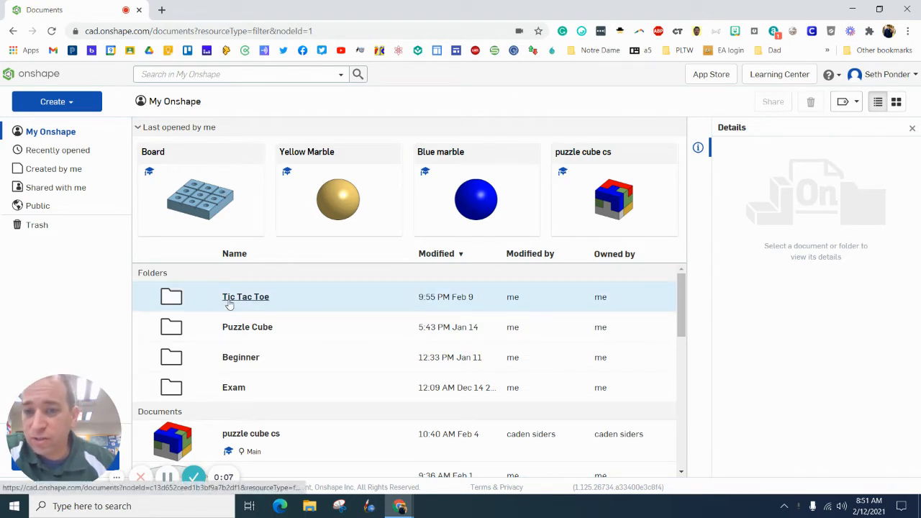
# Create a new Onshape document named 'Tic Tac SP'.
pyautogui.click(52, 101)
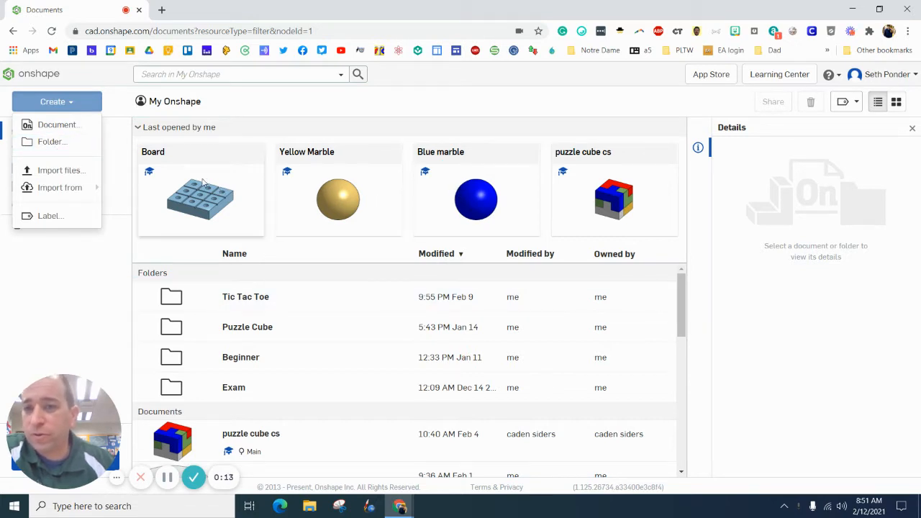
pyautogui.moveTo(58, 124)
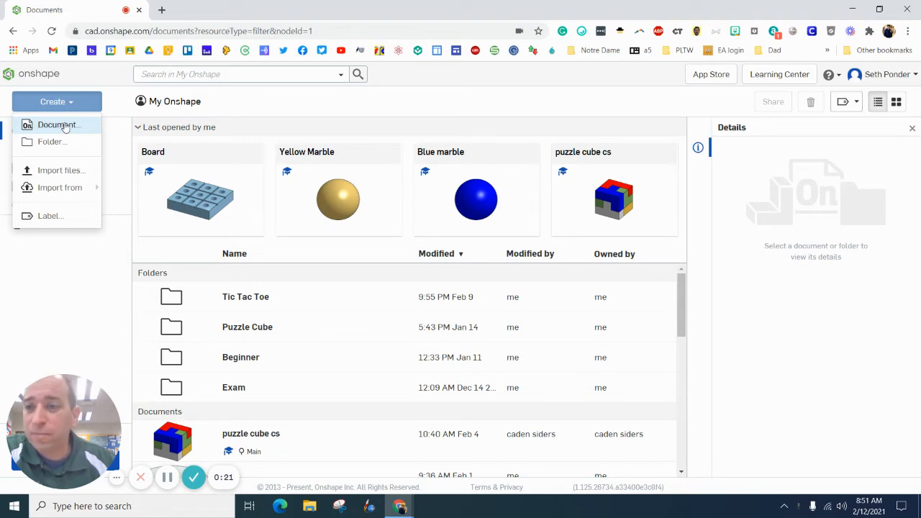
pyautogui.moveTo(150, 156)
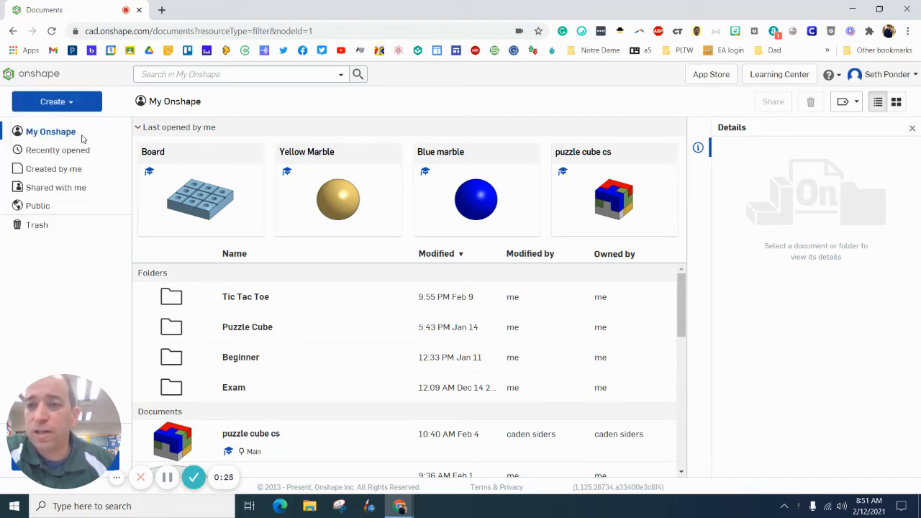
pyautogui.click(56, 101)
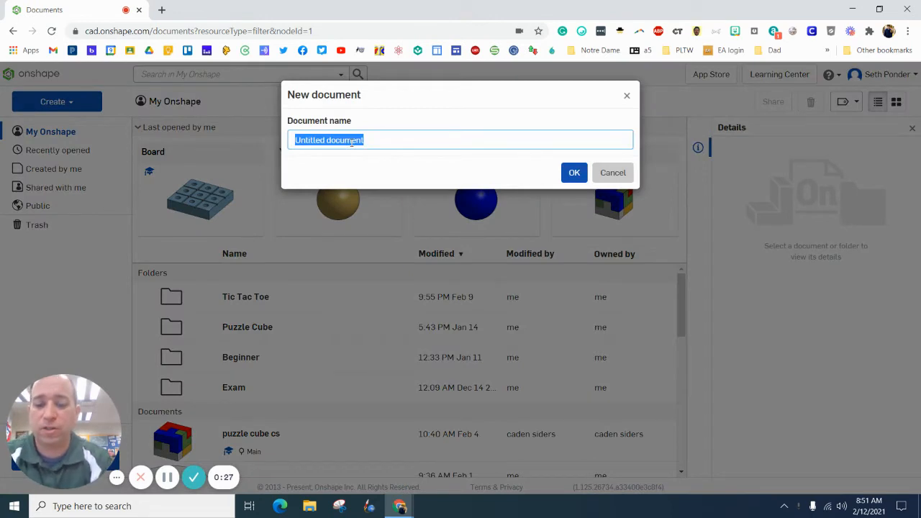
pyautogui.write('Tic Tac')
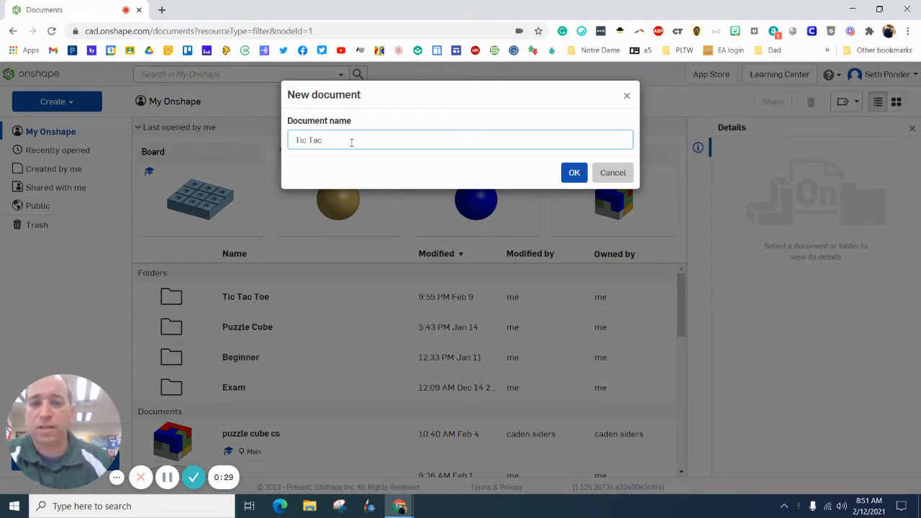
pyautogui.click(573, 171)
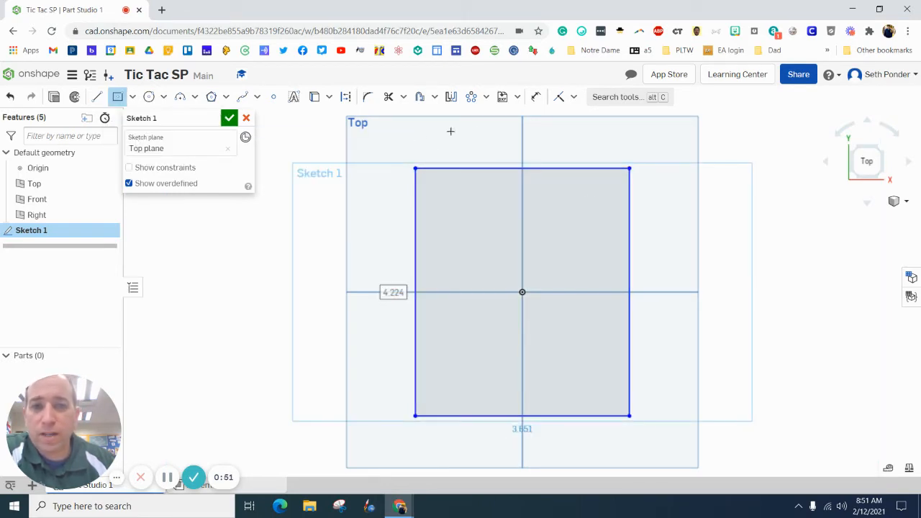
# Draw a centred rectangle on the Top plane, make its sides equal, and dimension a side 4.5.
pyautogui.click(575, 96)
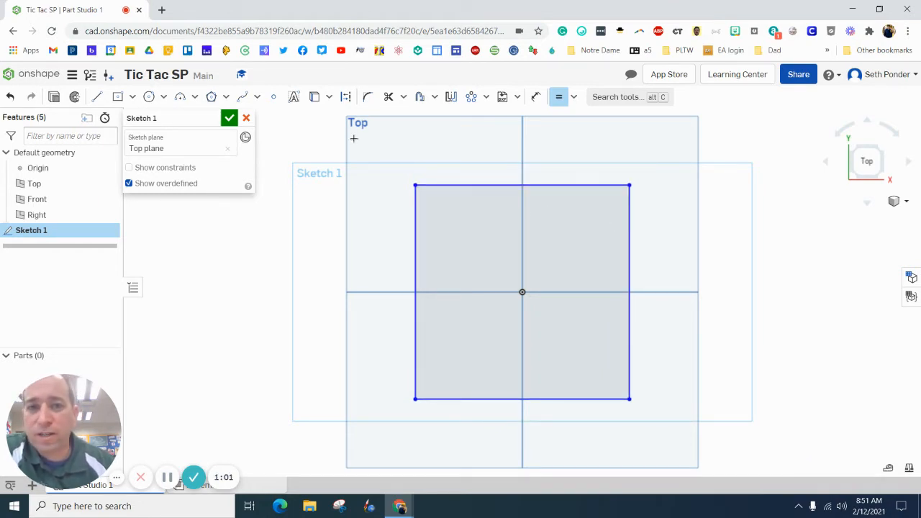
pyautogui.moveTo(536, 97)
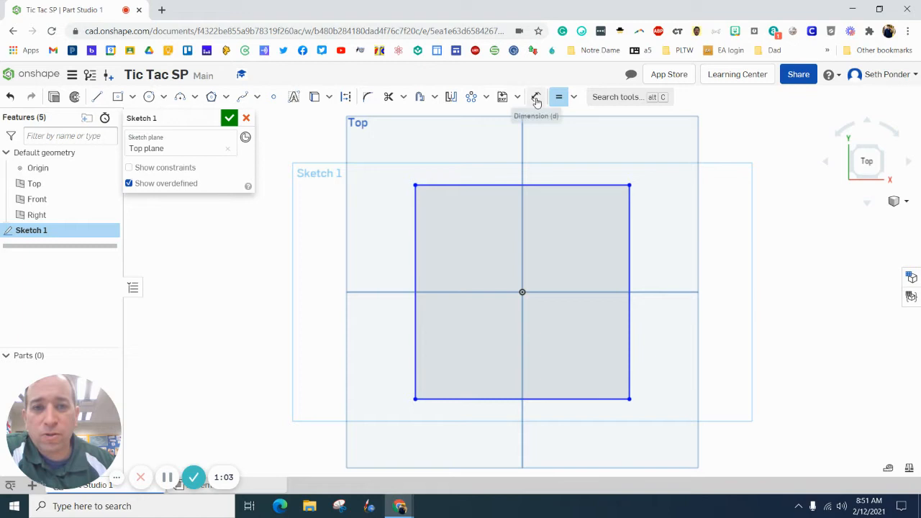
pyautogui.click(535, 96)
pyautogui.write('4.5')
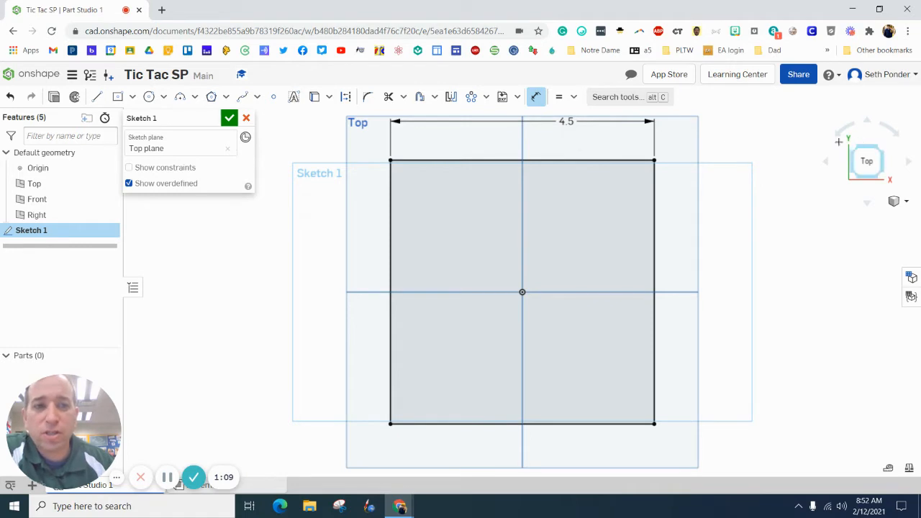
pyautogui.click(229, 117)
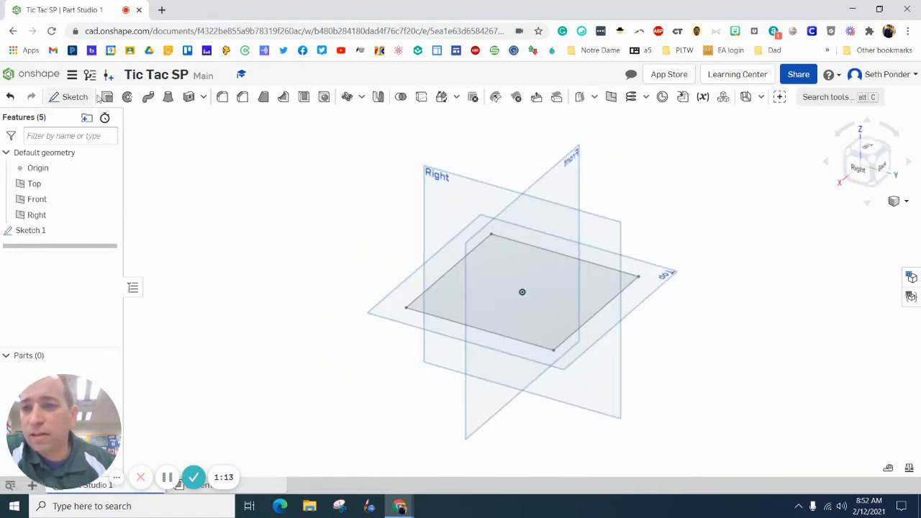
# Extrude the square sketch 1 in into a solid block and view it from the top.
pyautogui.click(282, 96)
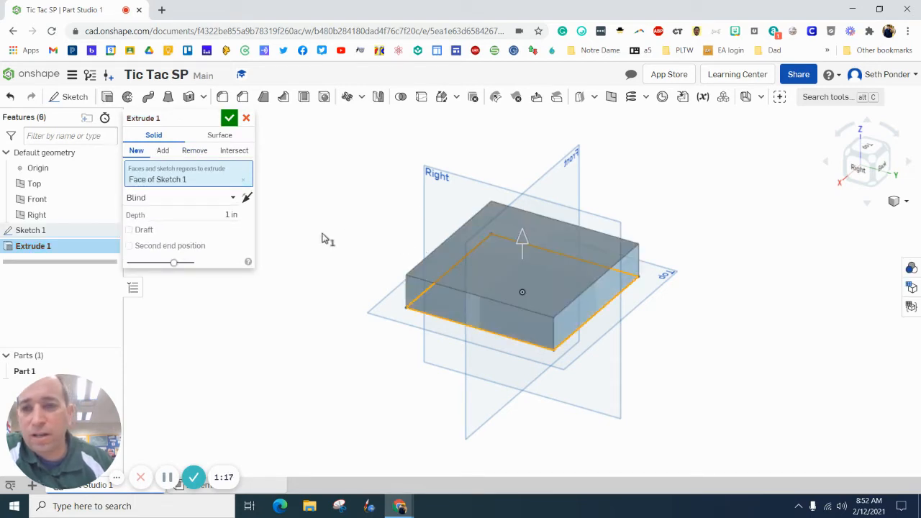
pyautogui.click(228, 117)
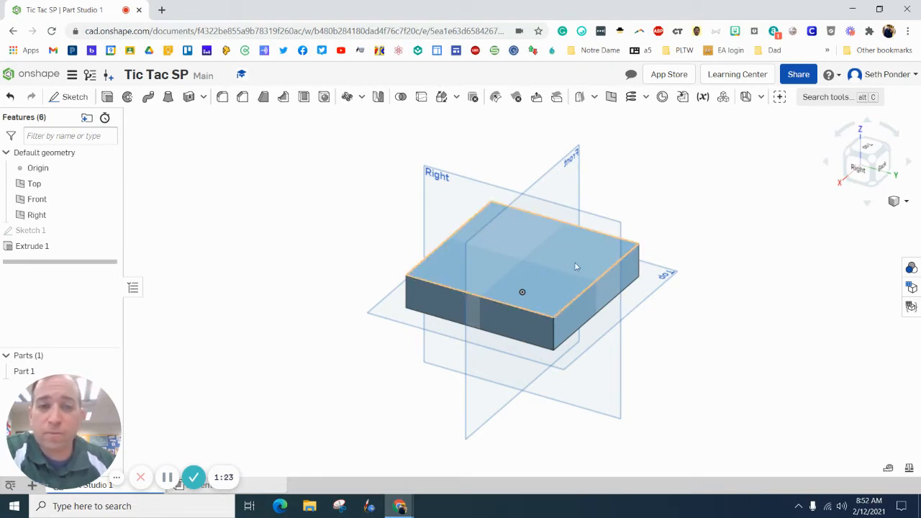
pyautogui.click(866, 161)
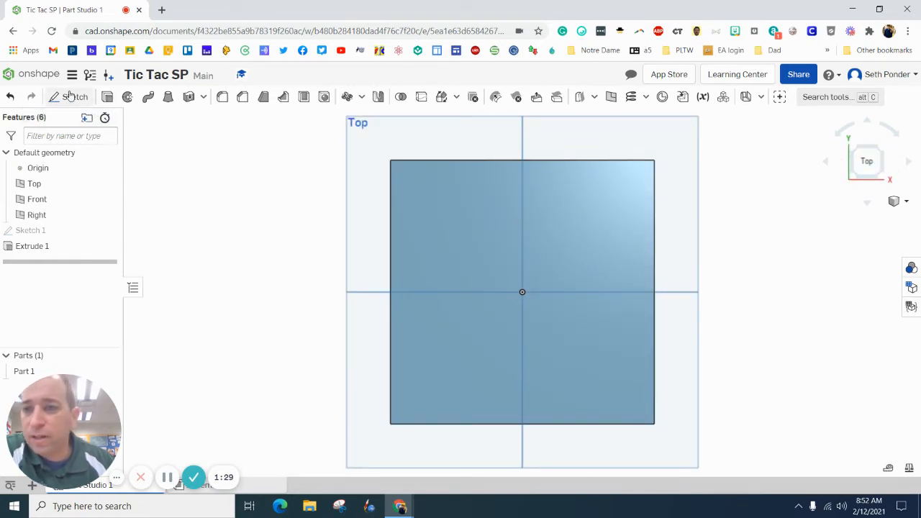
# Sketch a thin strip on the top face with width 0.125, dimensioned 1.5 from the left edge.
pyautogui.click(72, 97)
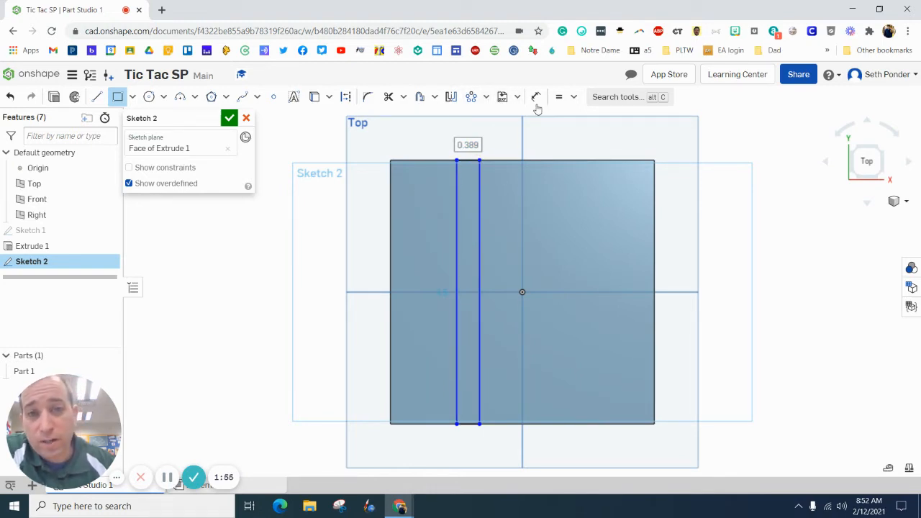
pyautogui.click(536, 96)
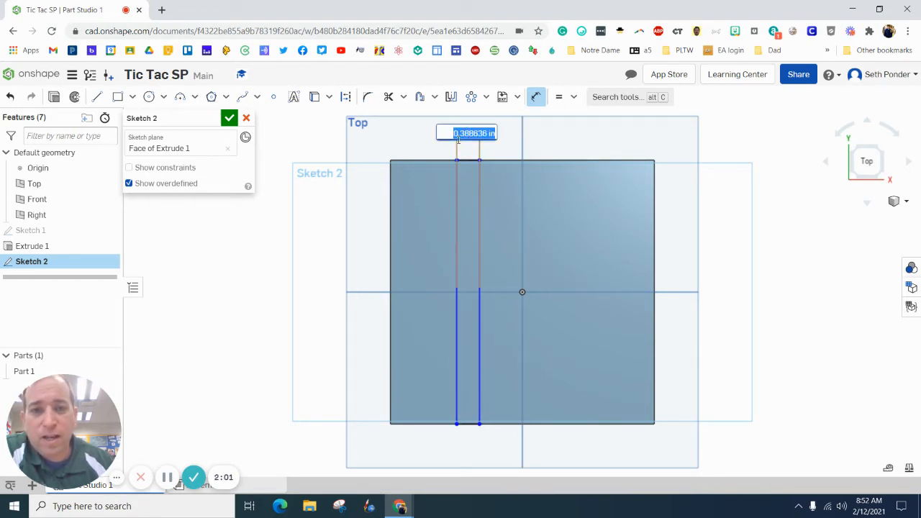
pyautogui.write('1/8')
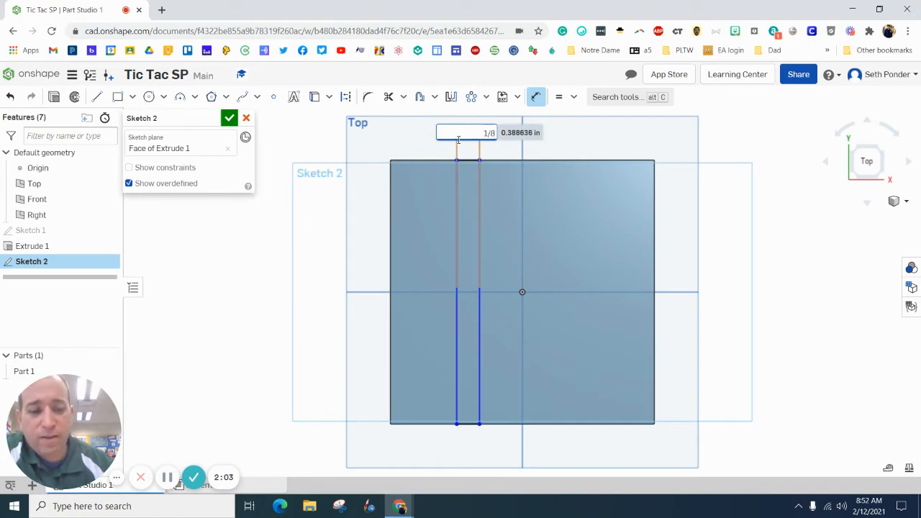
pyautogui.write('0.125')
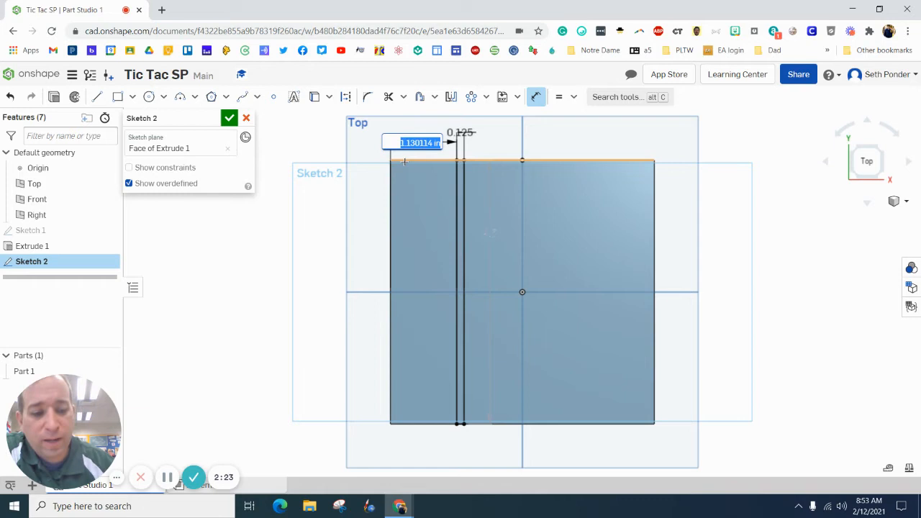
pyautogui.write('1.5')
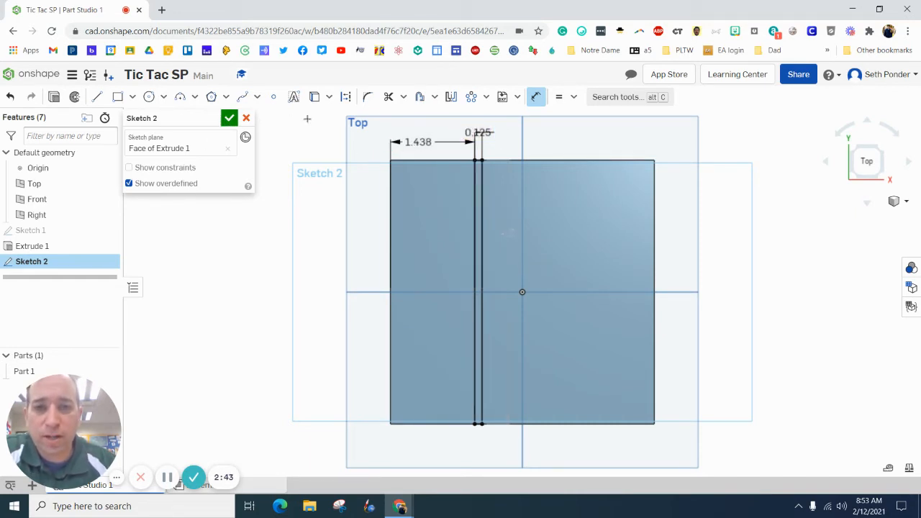
pyautogui.moveTo(472, 96)
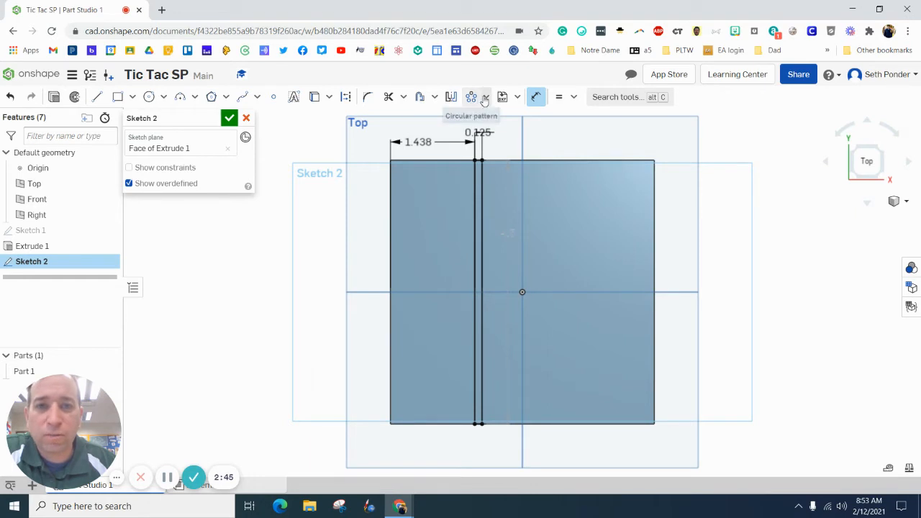
# Pattern the strip into four grid grooves and close Sketch 2.
pyautogui.click(486, 96)
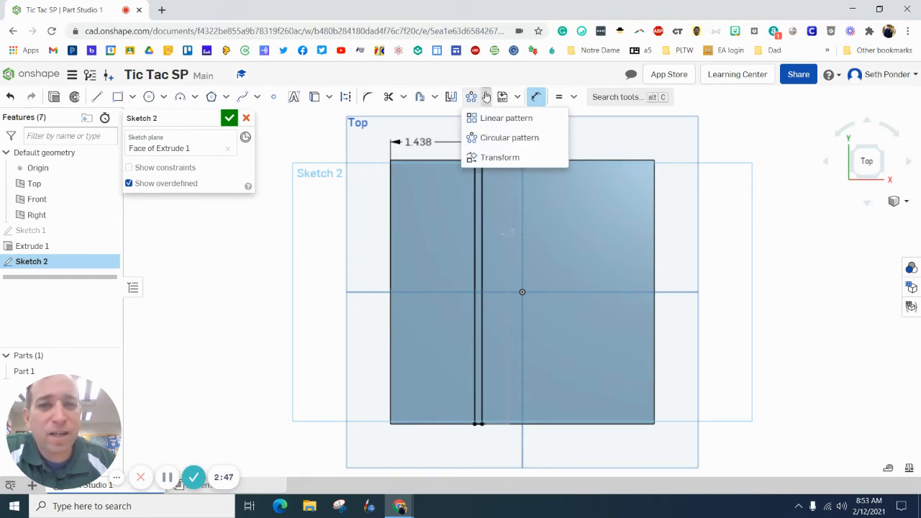
pyautogui.moveTo(506, 117)
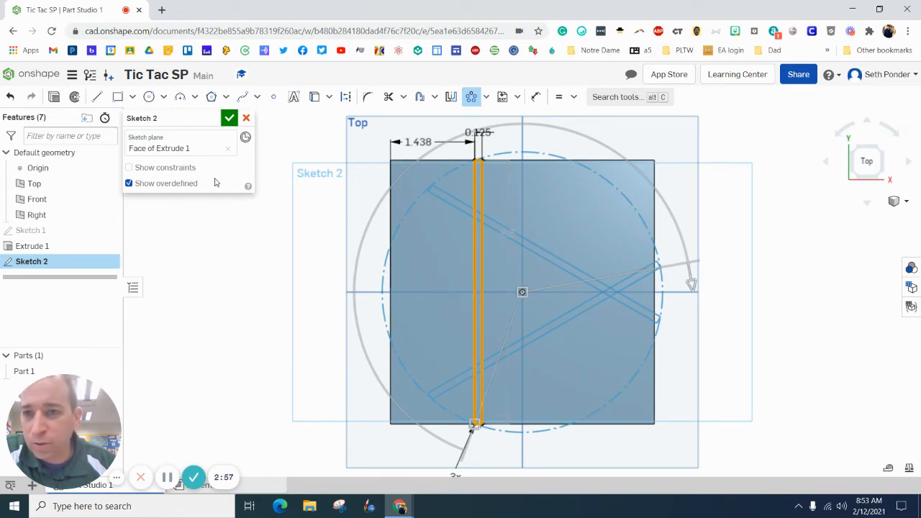
pyautogui.moveTo(450, 349)
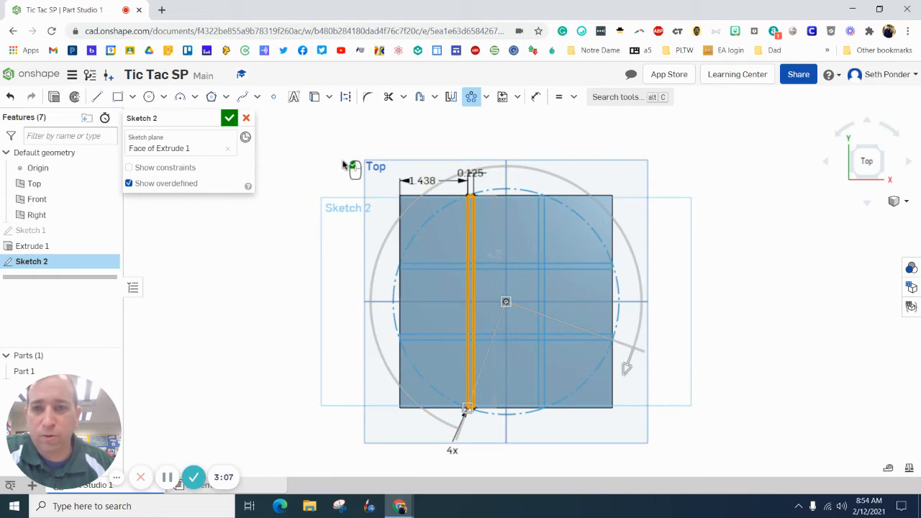
pyautogui.click(229, 118)
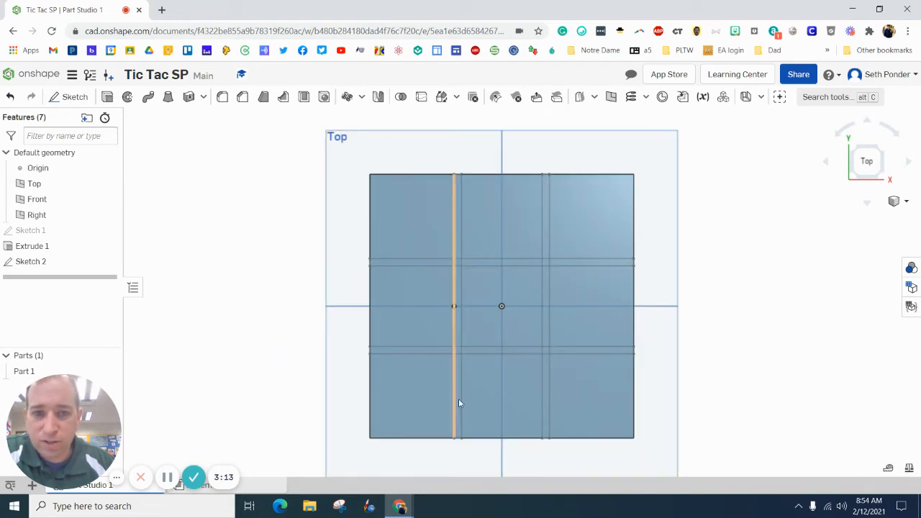
pyautogui.click(31, 261)
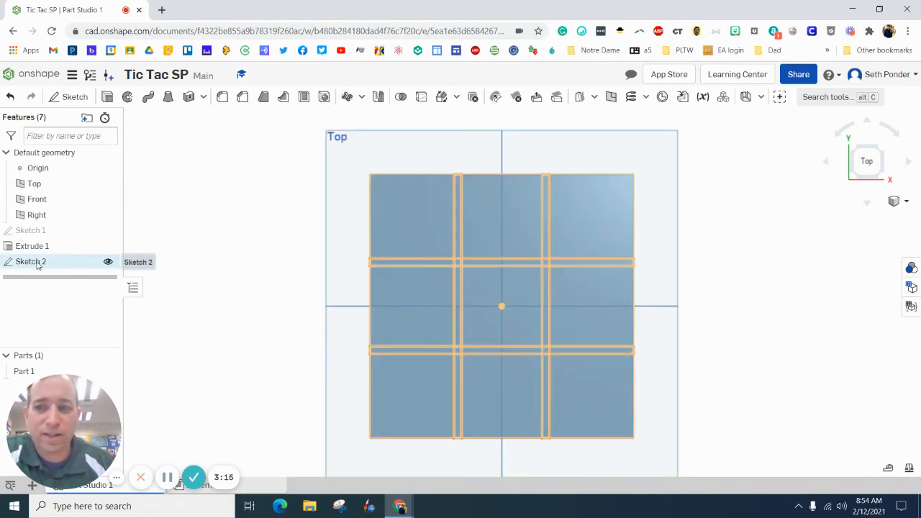
pyautogui.doubleClick(31, 261)
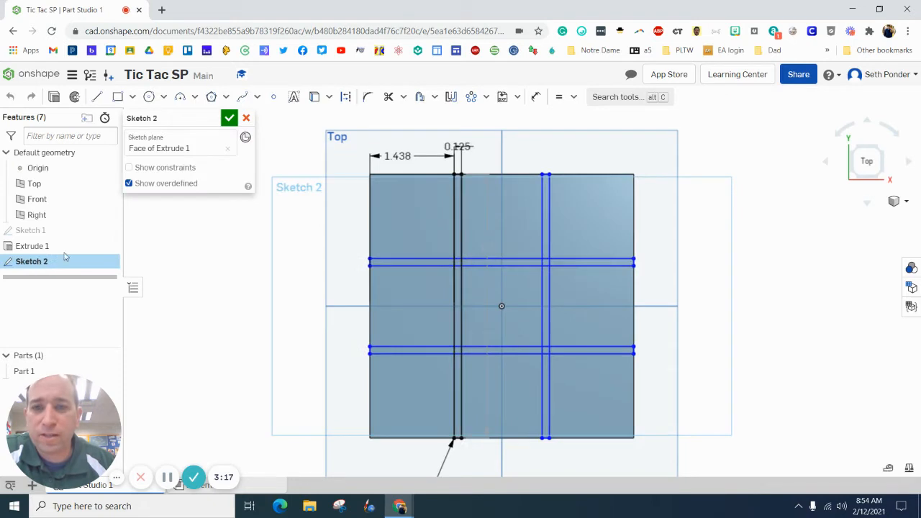
pyautogui.moveTo(388, 96)
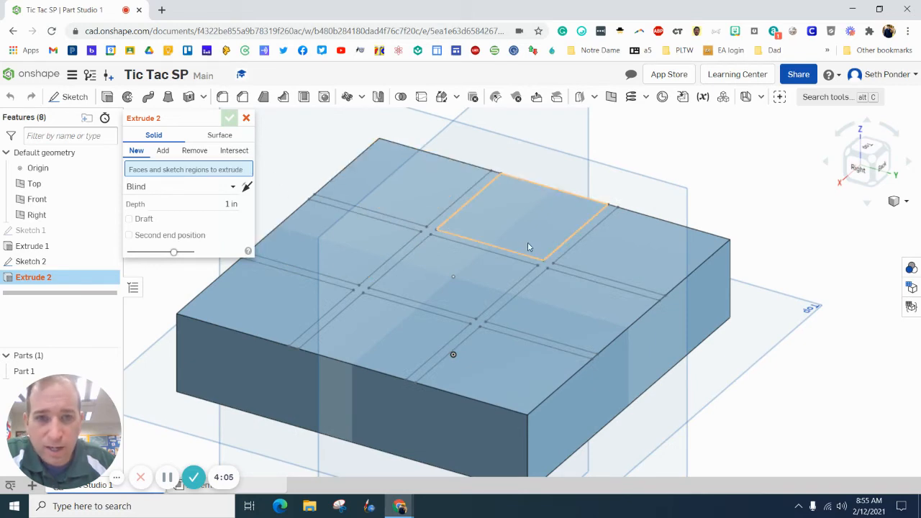
# Extrude the Sketch 2 strips with Remove, Blind, 0.25 in deep.
pyautogui.click(162, 150)
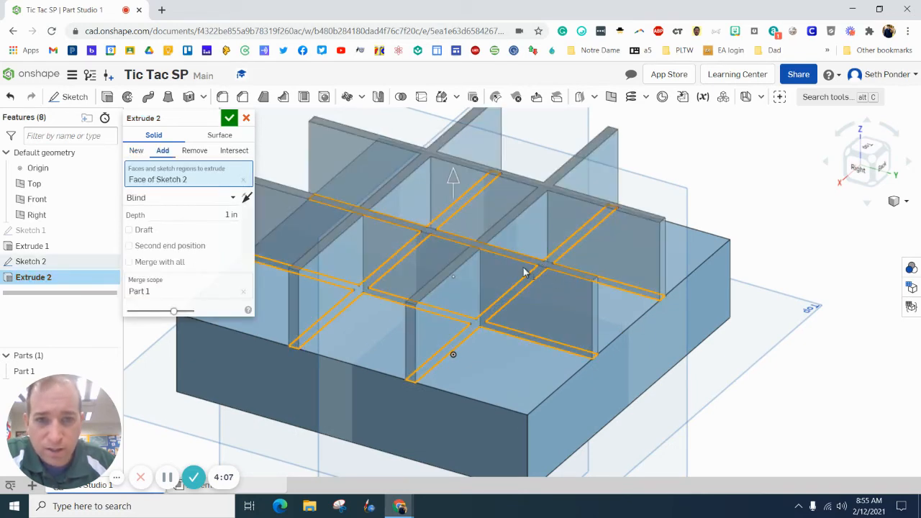
pyautogui.click(193, 151)
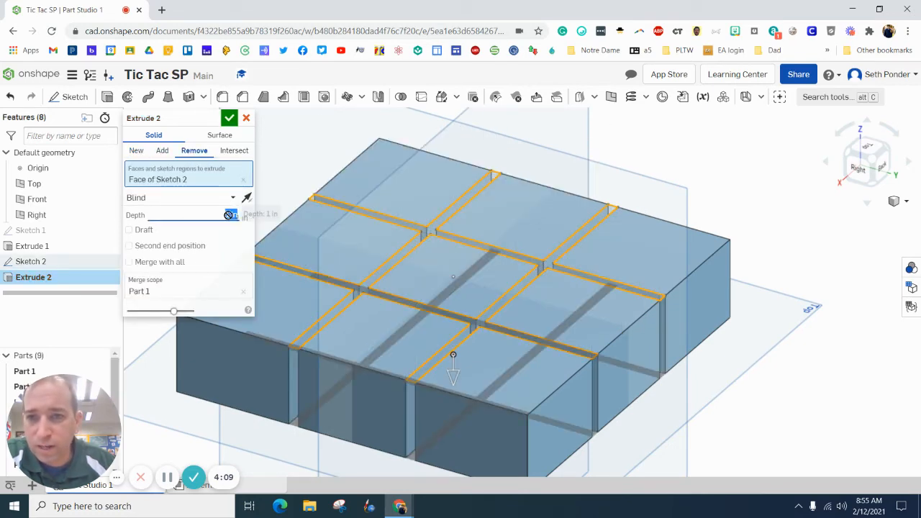
pyautogui.write('25')
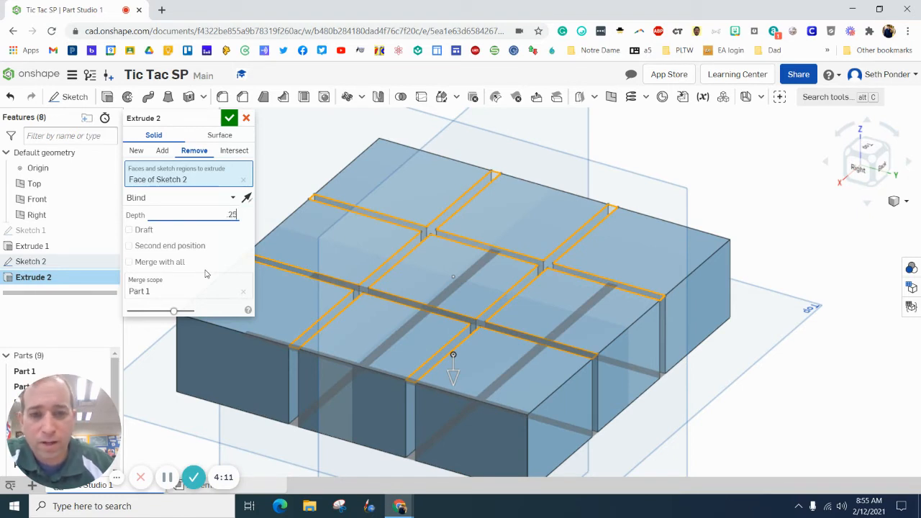
pyautogui.write('0.25 in')
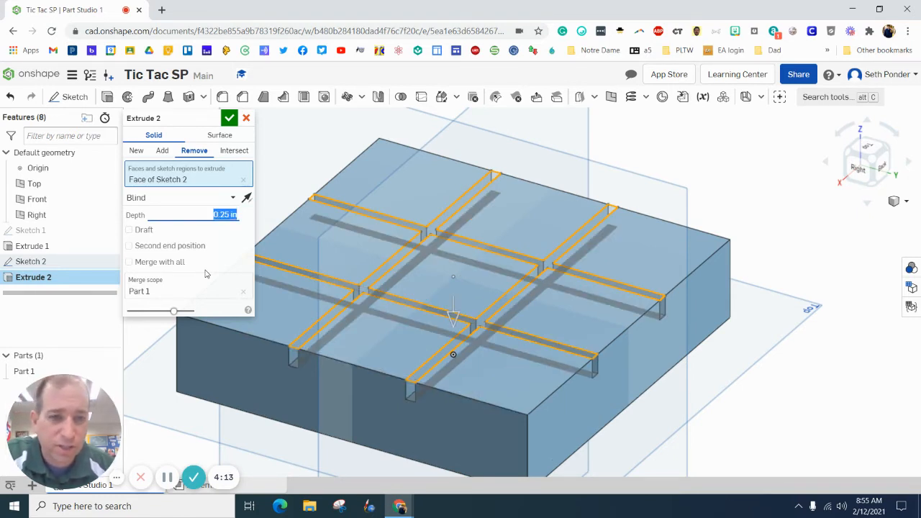
pyautogui.moveTo(662, 316)
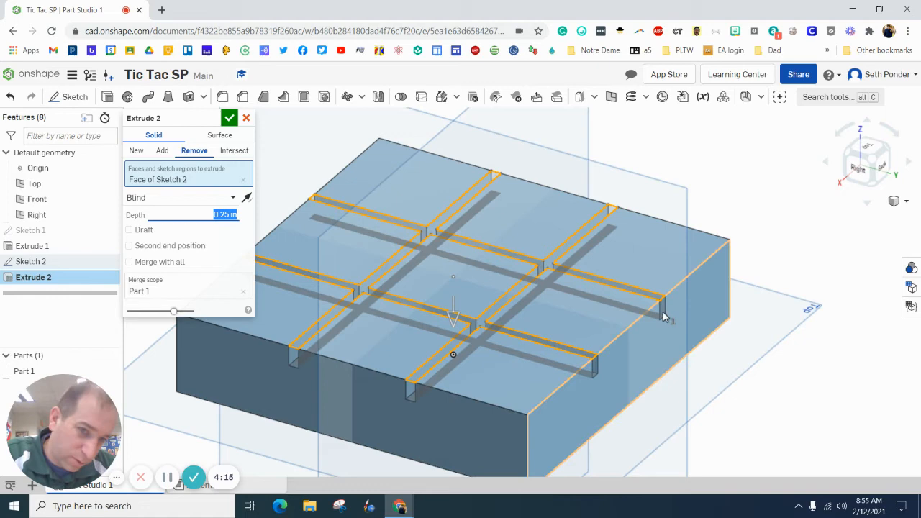
pyautogui.click(229, 117)
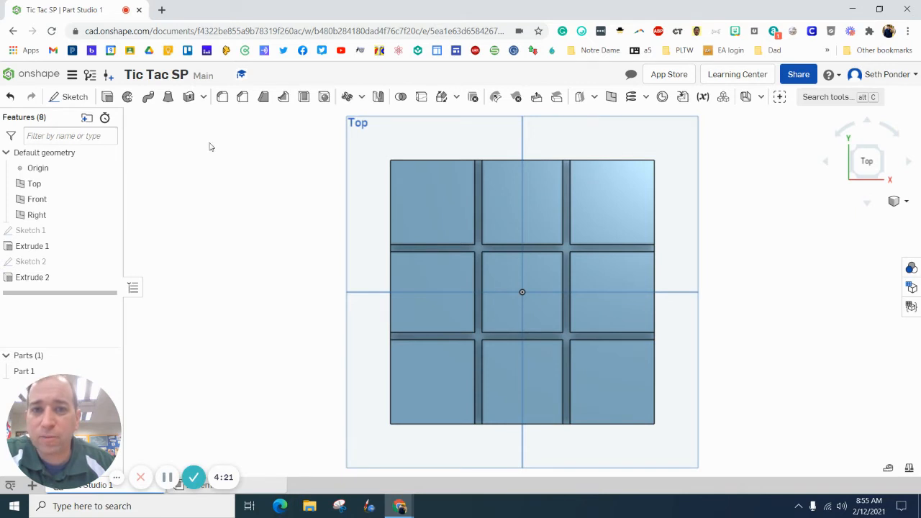
# Start a sketch on the block's top face and place a point in the top-left square.
pyautogui.click(75, 96)
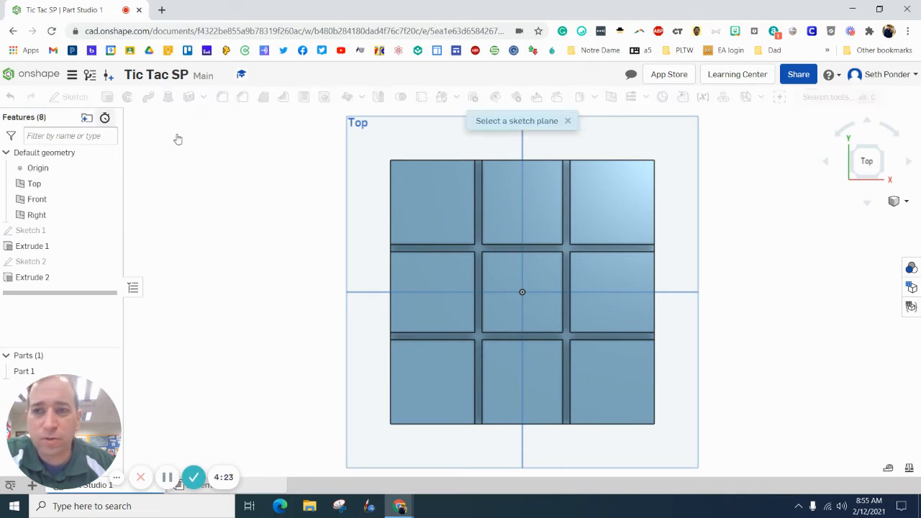
pyautogui.click(432, 202)
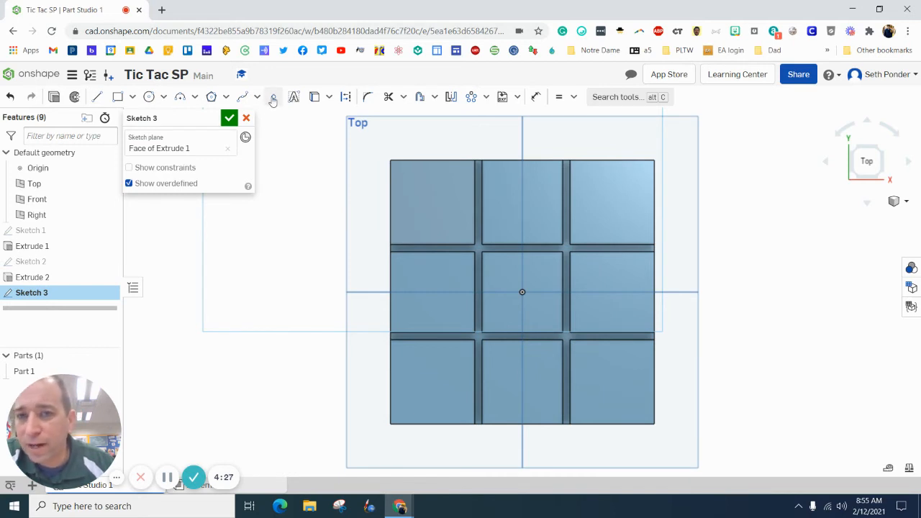
pyautogui.click(273, 96)
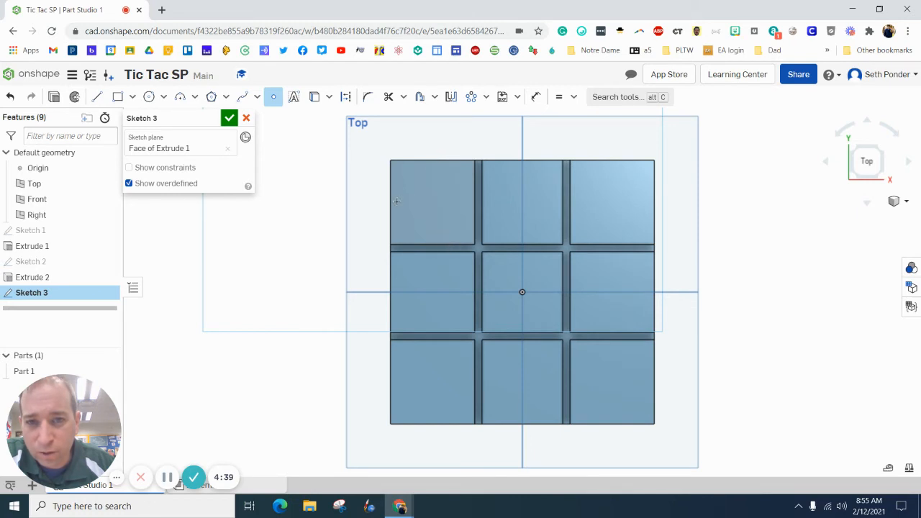
pyautogui.click(392, 202)
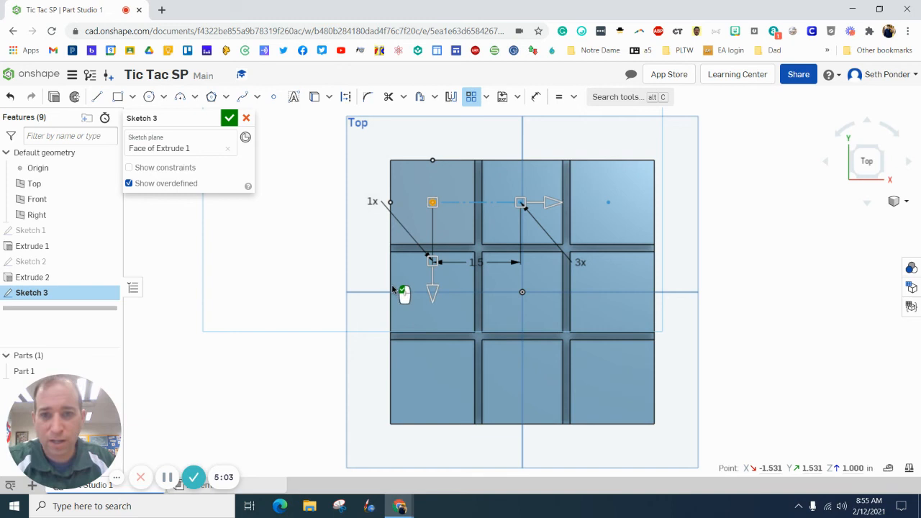
# Set the second pattern direction's spacing to 1.5 and accept the 3-by-3 point pattern.
pyautogui.doubleClick(372, 202)
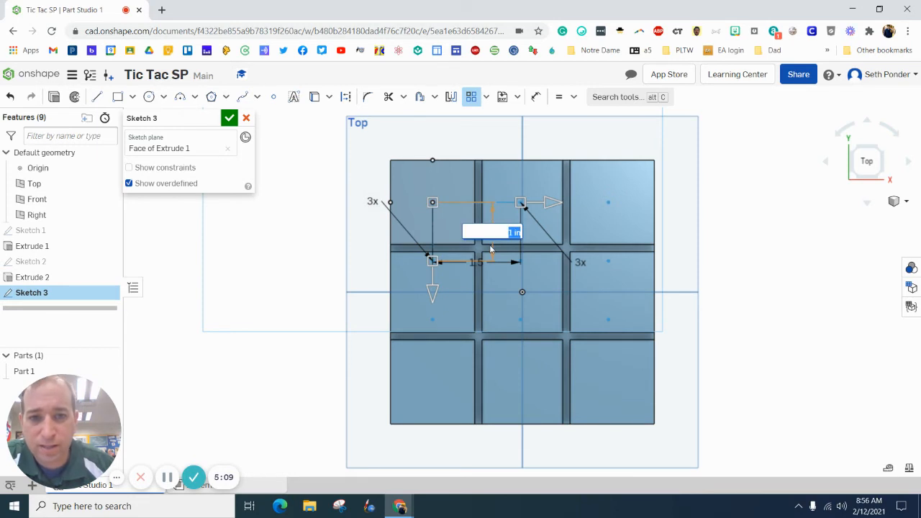
pyautogui.write('1.5')
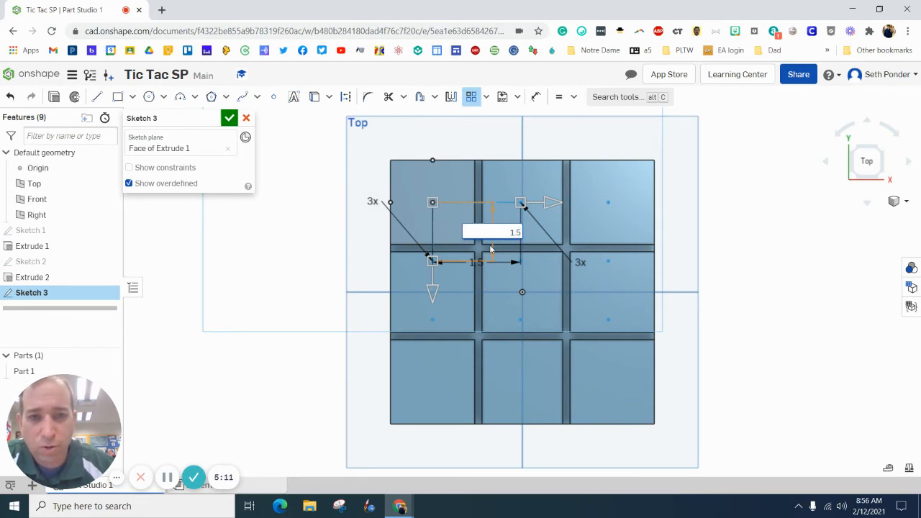
pyautogui.click(433, 202)
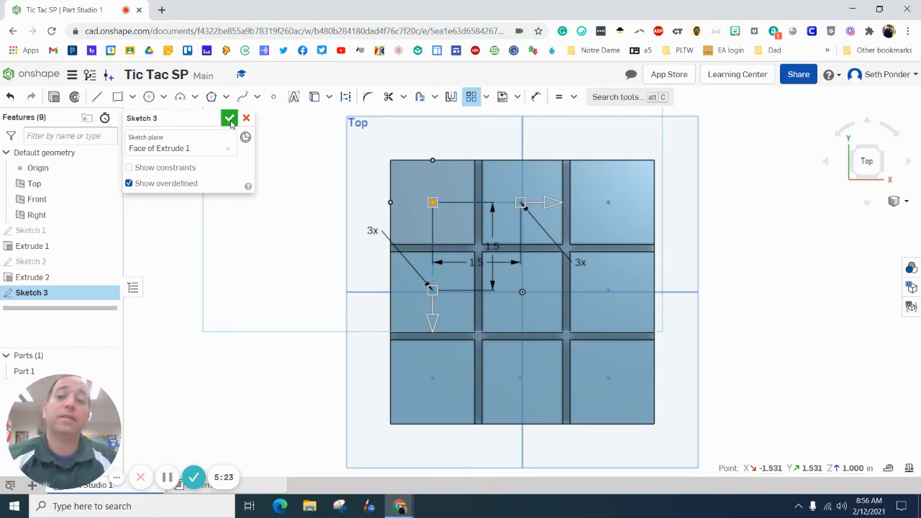
# Close Sketch 3 with its nine patterned centre points.
pyautogui.click(229, 118)
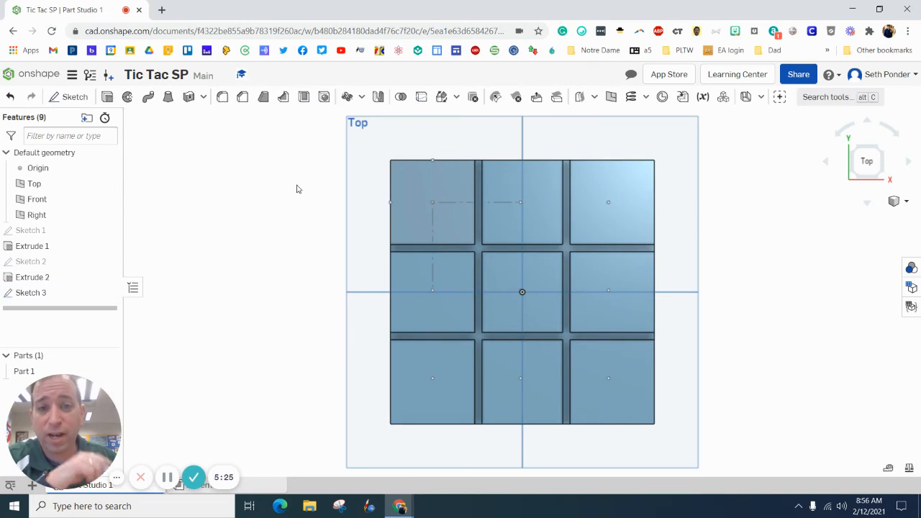
pyautogui.moveTo(215, 174)
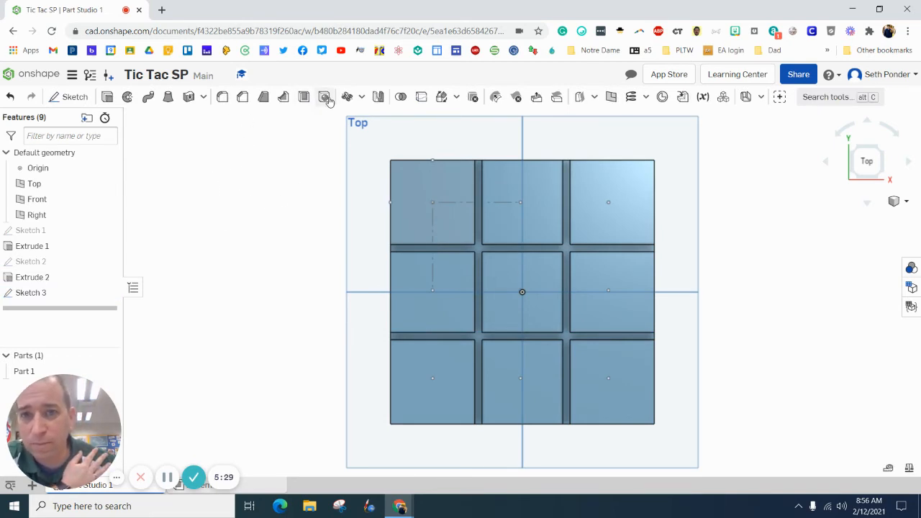
pyautogui.moveTo(325, 97)
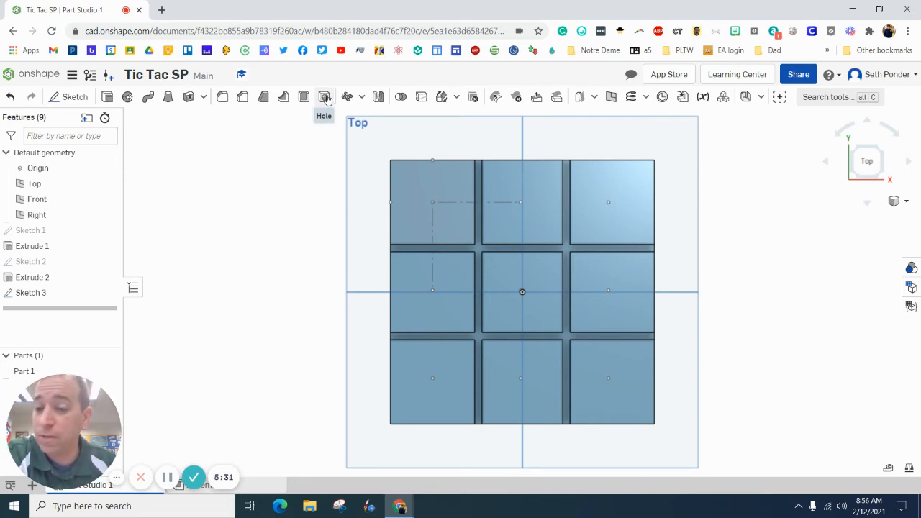
# Start a Hole feature located on the Sketch 3 points.
pyautogui.click(323, 96)
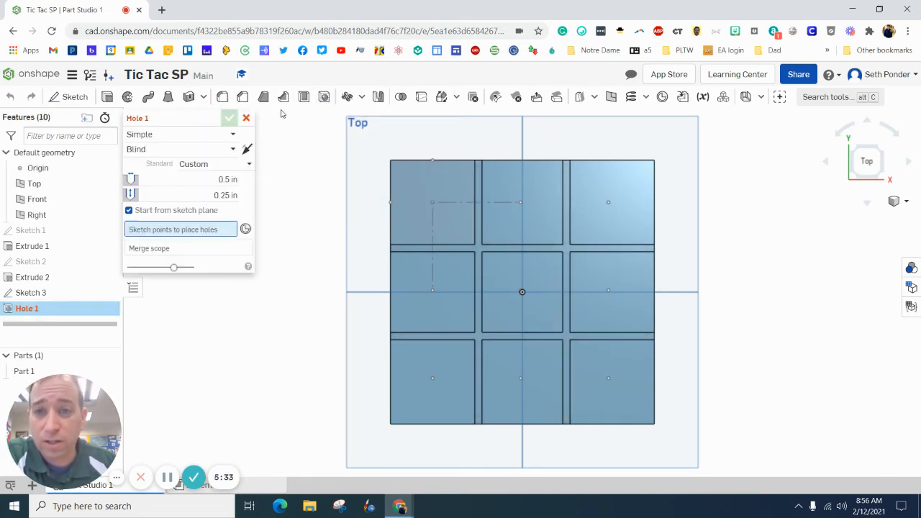
pyautogui.click(431, 202)
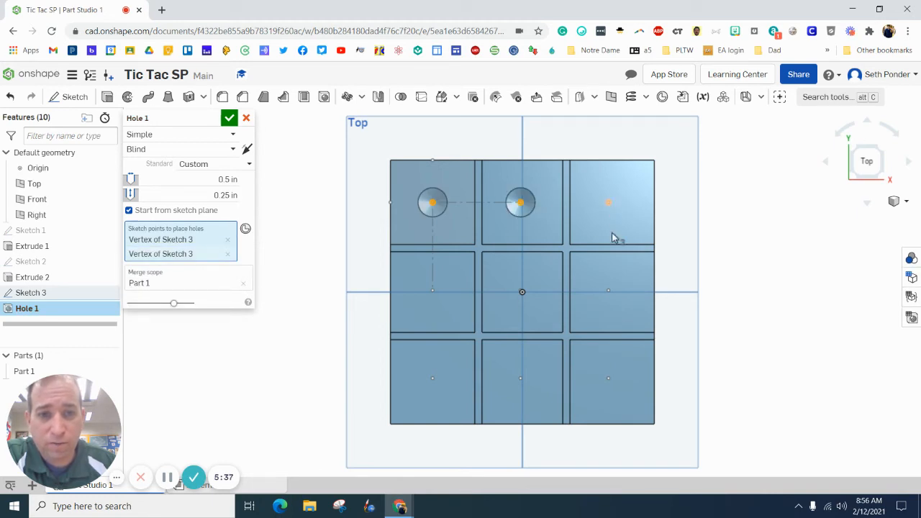
pyautogui.click(608, 290)
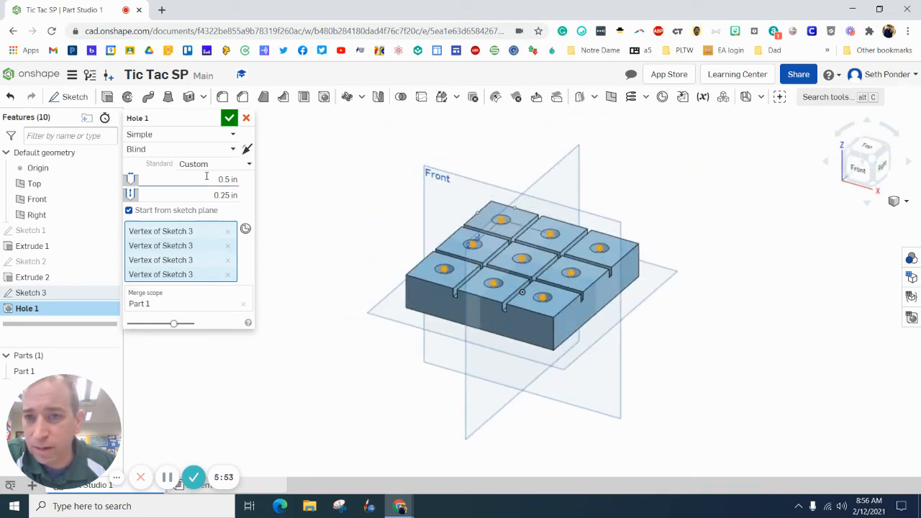
# Make the holes Simple and Blind, 0.5 in diameter, 0.25 in deep, and confirm.
pyautogui.click(181, 149)
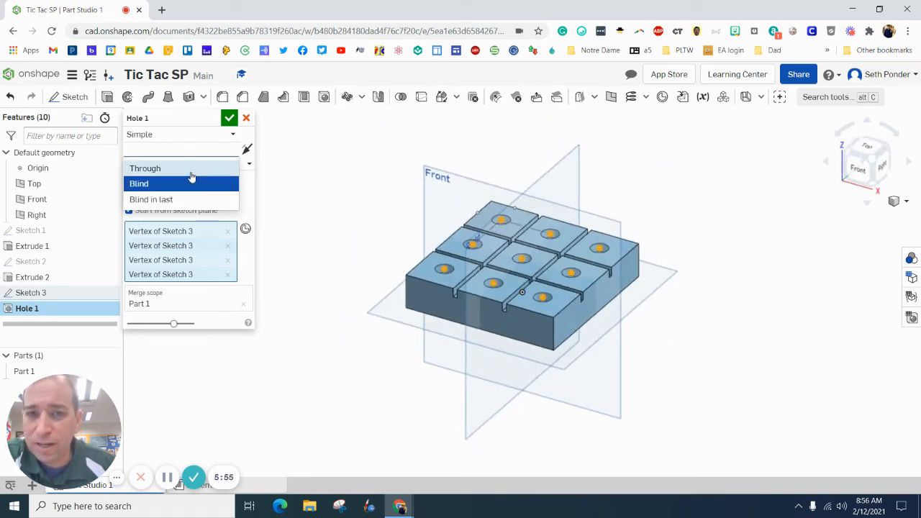
pyautogui.click(144, 167)
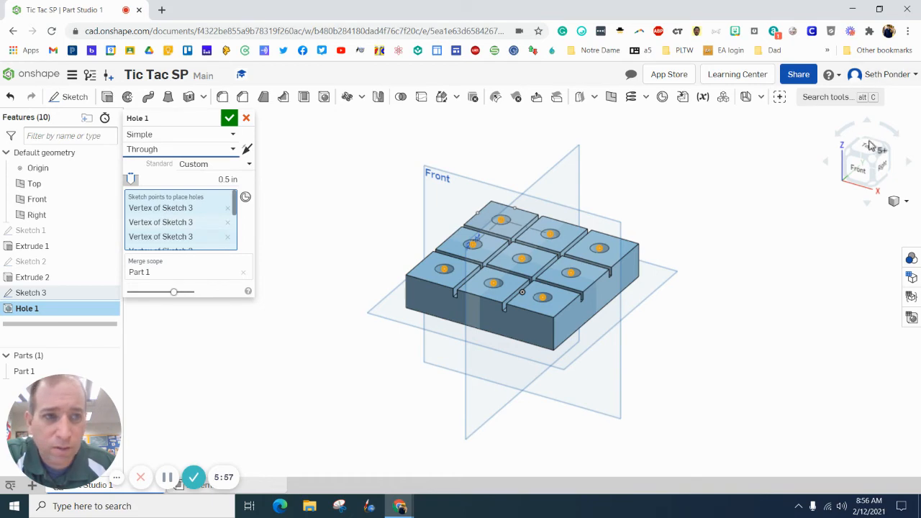
pyautogui.click(867, 161)
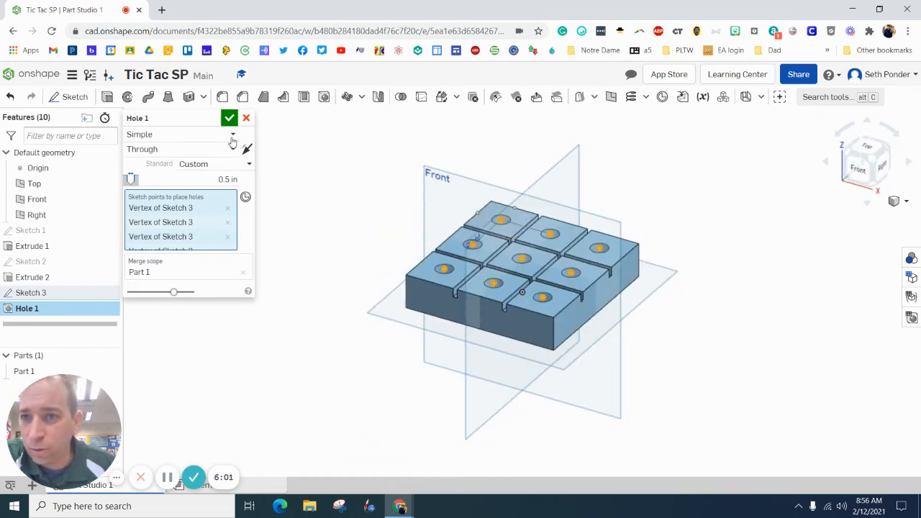
pyautogui.click(180, 148)
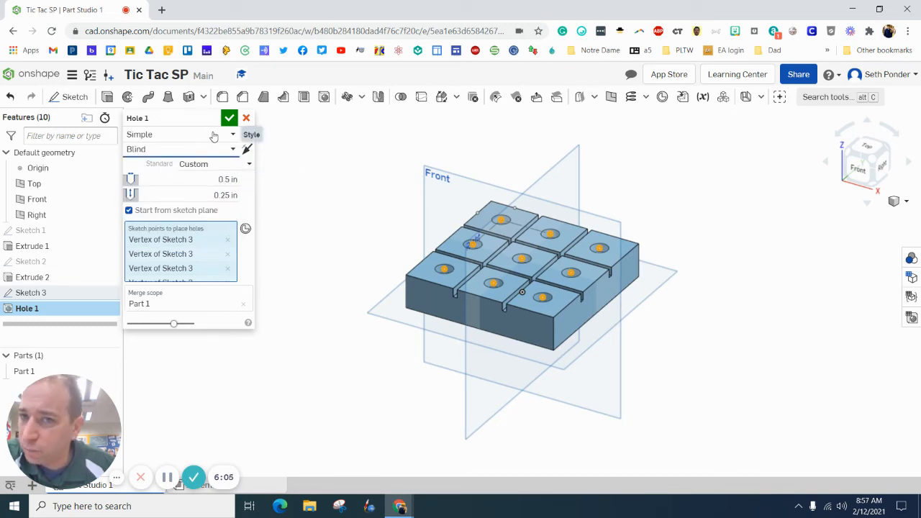
pyautogui.click(233, 134)
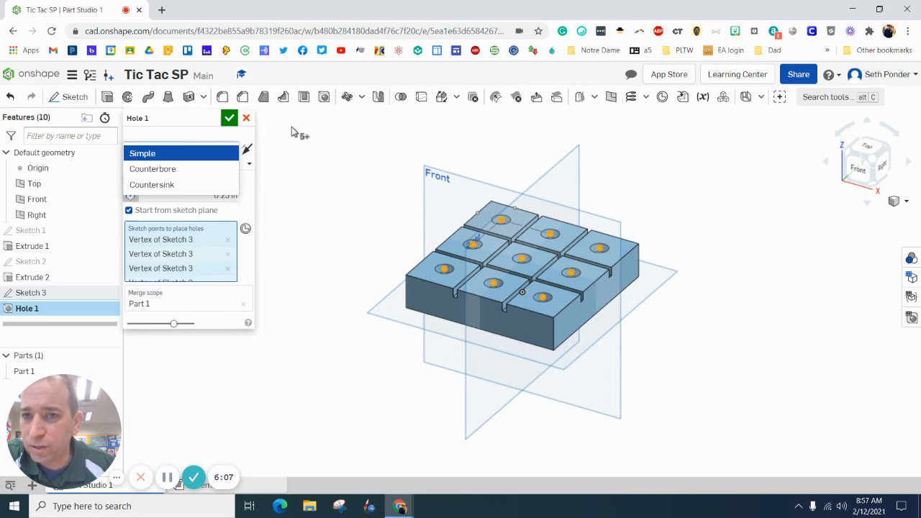
pyautogui.click(142, 152)
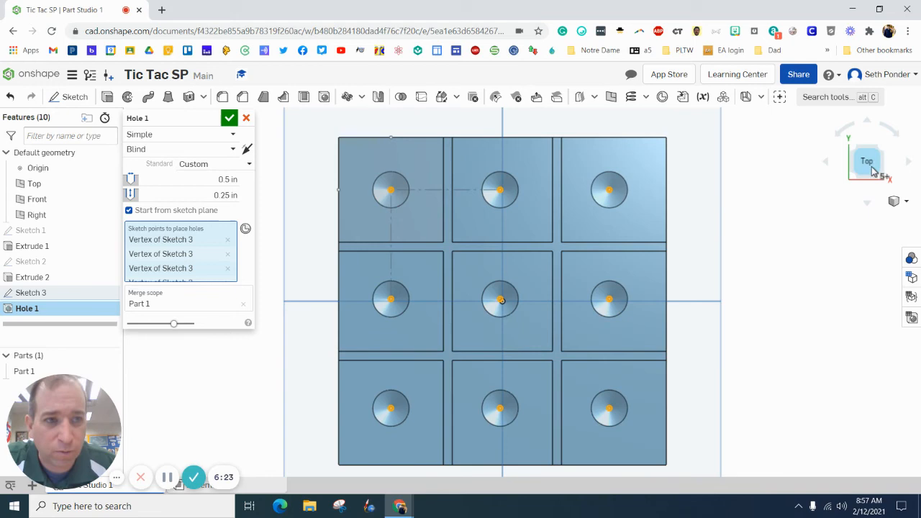
pyautogui.click(867, 161)
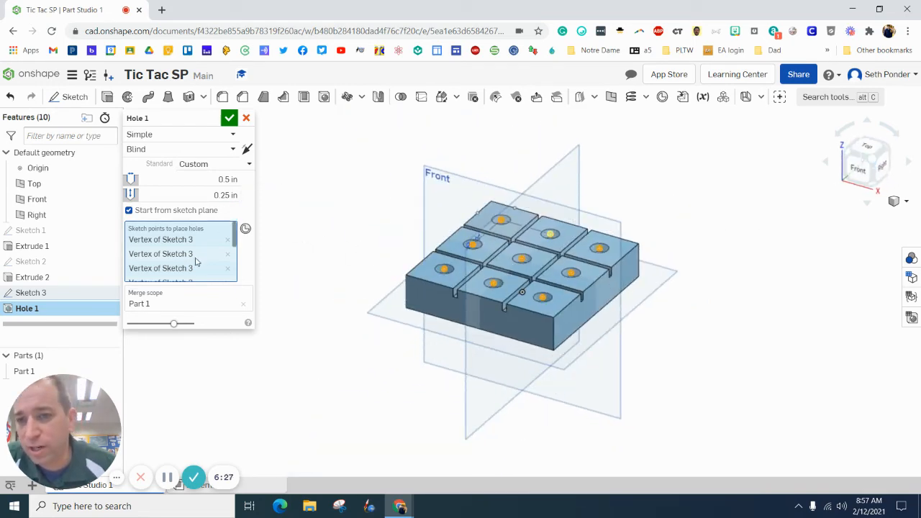
pyautogui.click(228, 117)
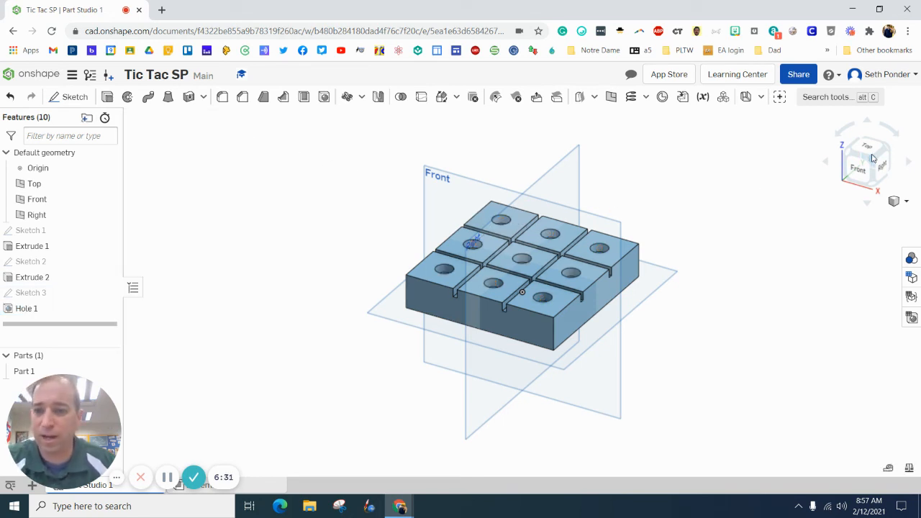
pyautogui.moveTo(716, 238)
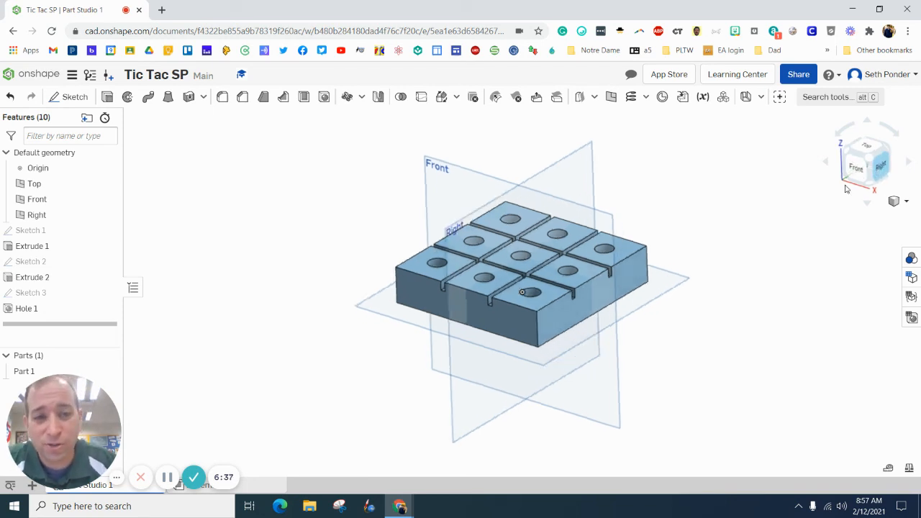
# Start a sketch on the board's front face.
pyautogui.click(866, 161)
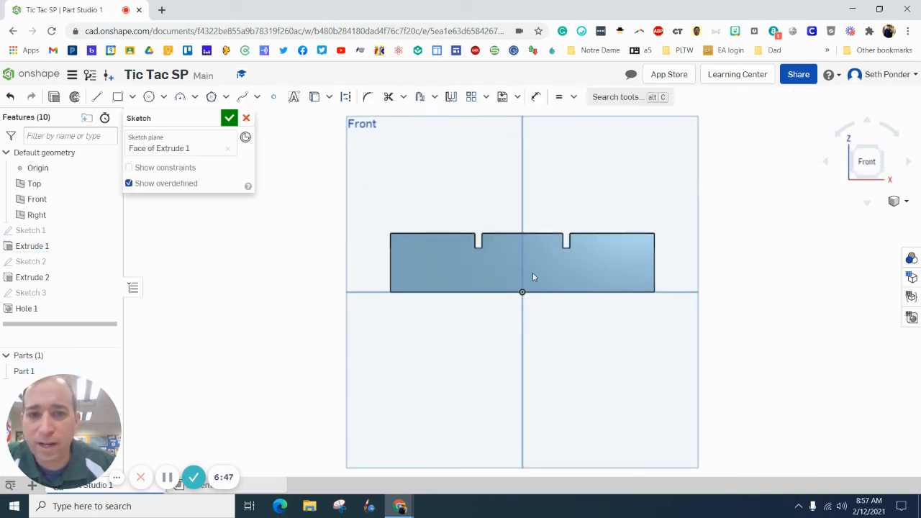
# Place the text 'Ponder' on the front face and finish the sketch.
pyautogui.click(293, 96)
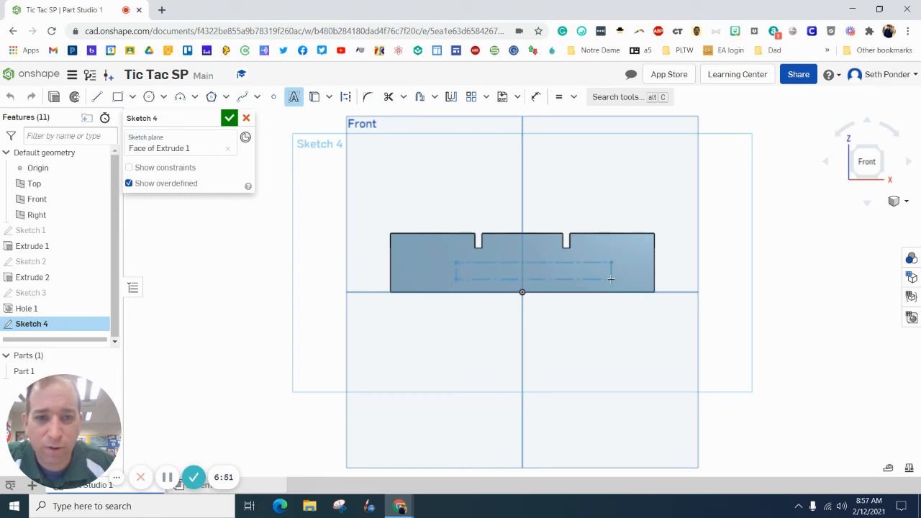
pyautogui.click(293, 97)
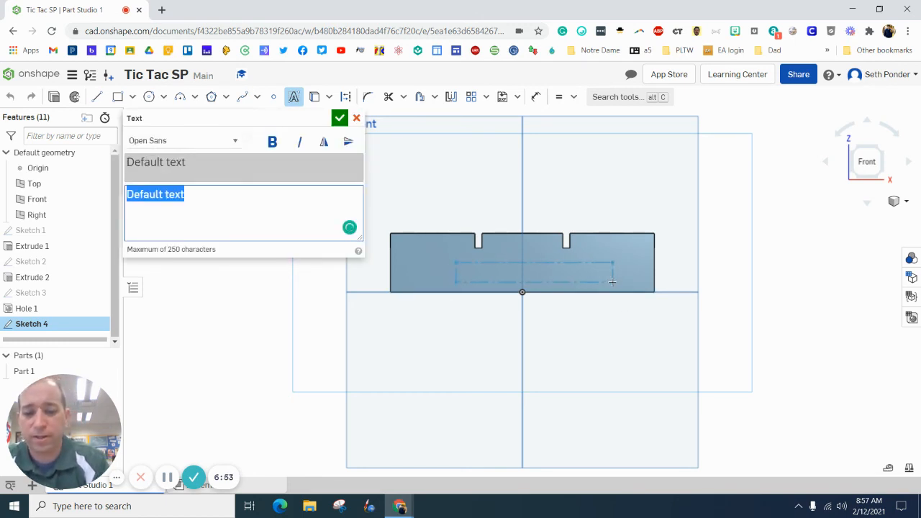
pyautogui.write('Ponder')
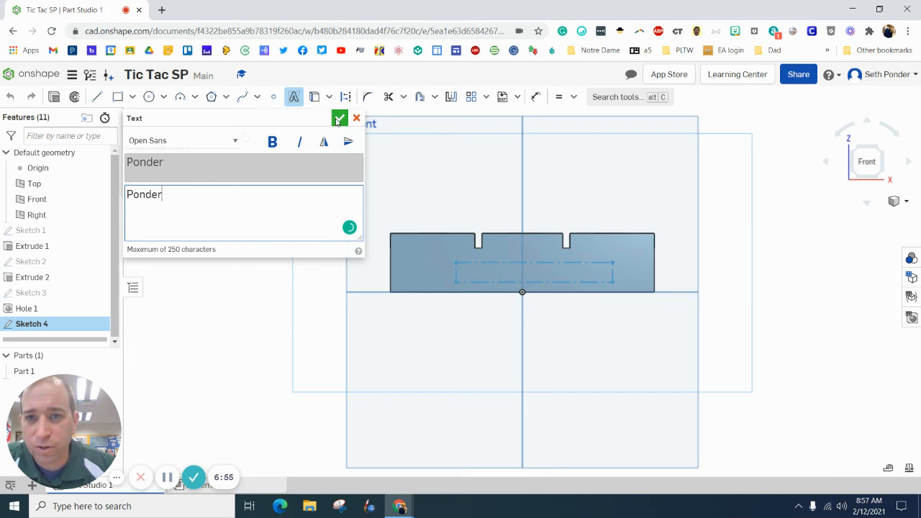
pyautogui.click(339, 118)
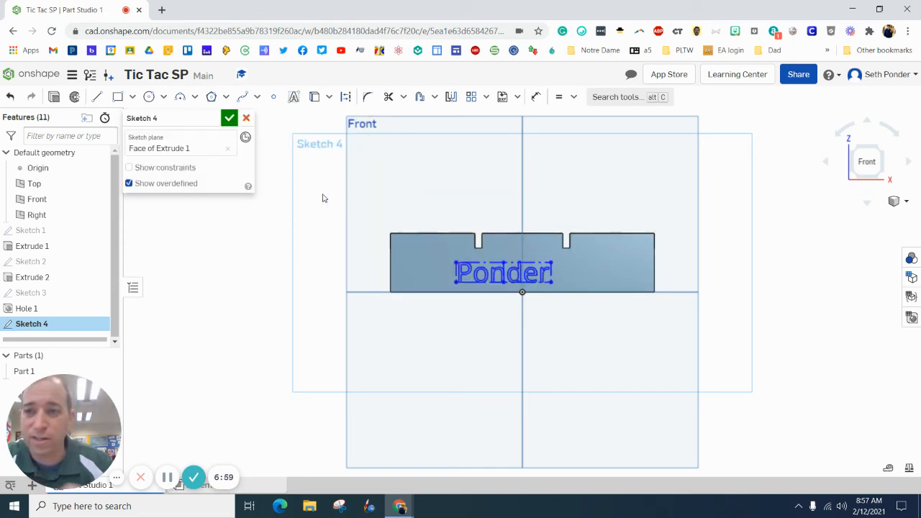
pyautogui.click(229, 117)
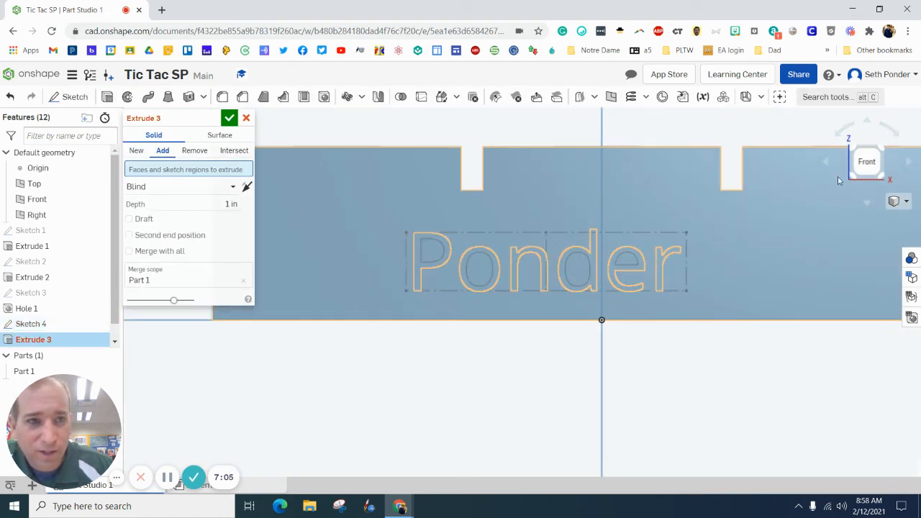
# Cut the 'Ponder' lettering 0.1 in deep into the front face.
pyautogui.click(194, 150)
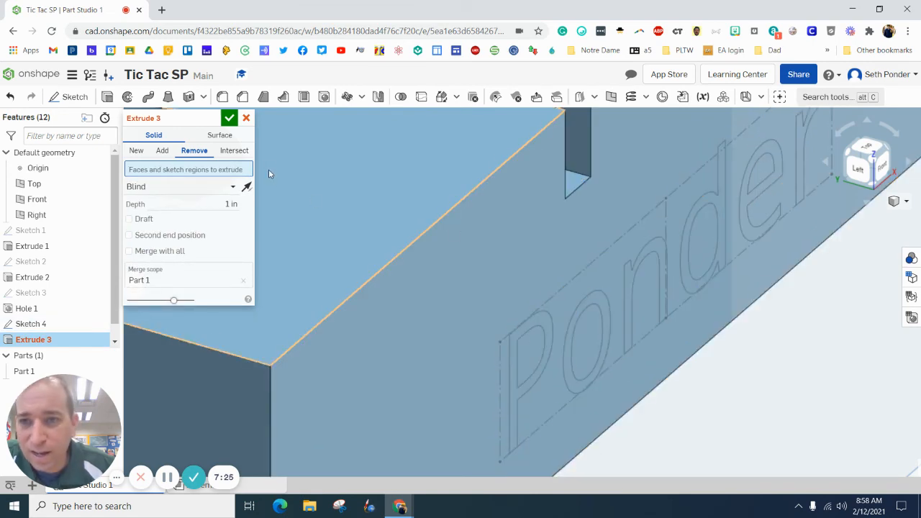
pyautogui.click(216, 204)
pyautogui.write('0.1')
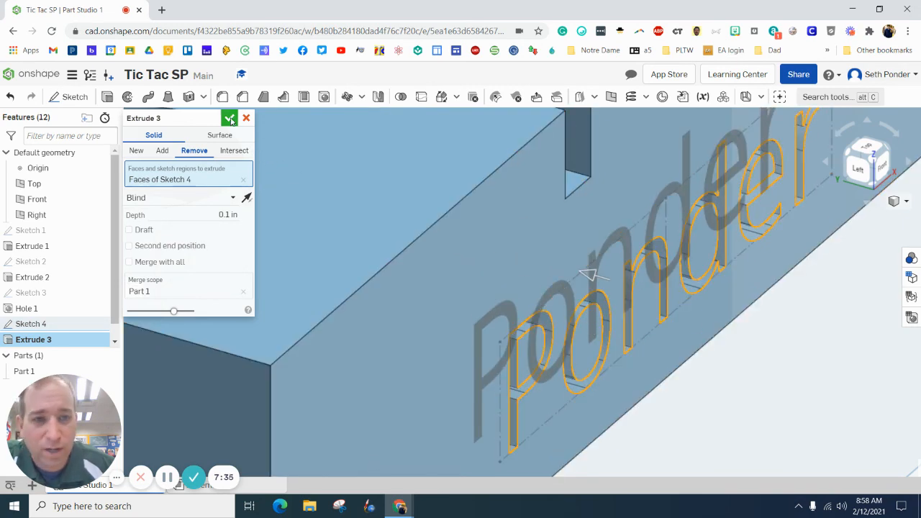
pyautogui.click(230, 117)
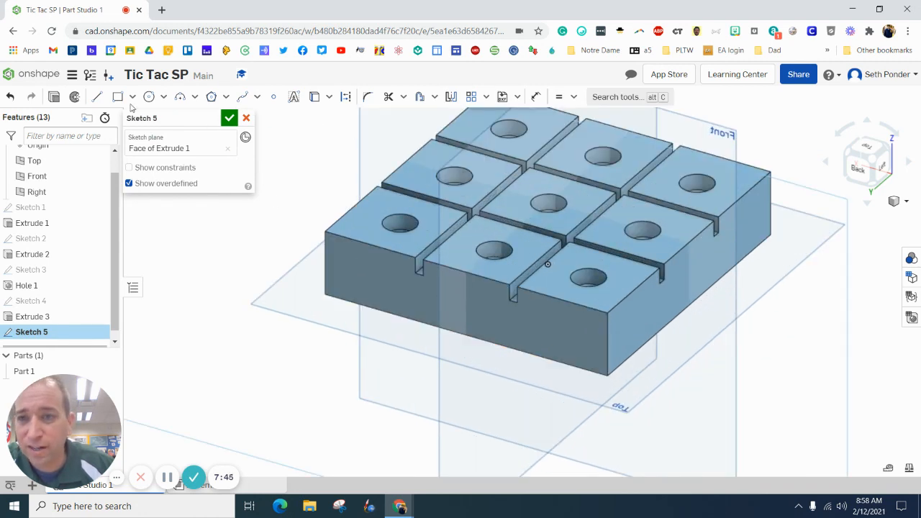
# Add the text 'Tonk' on the back face and cut it in as an extrusion.
pyautogui.click(293, 97)
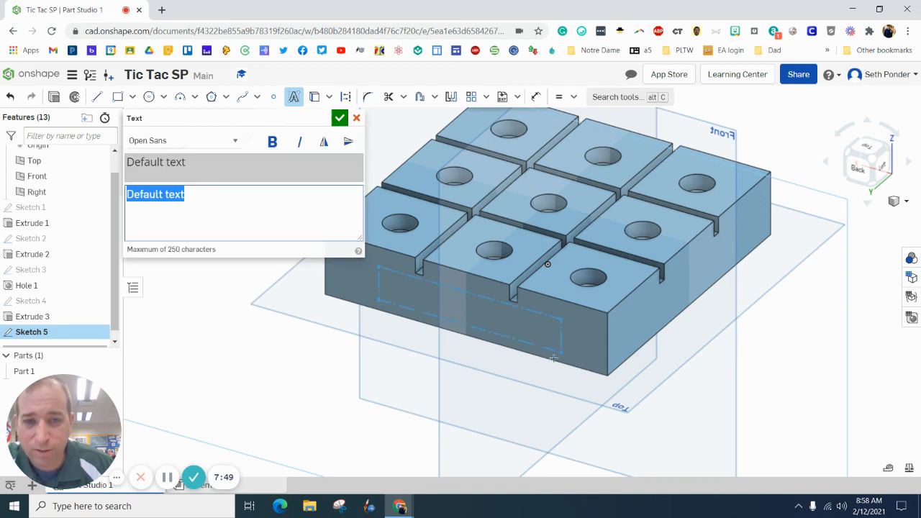
pyautogui.write('Tonkel')
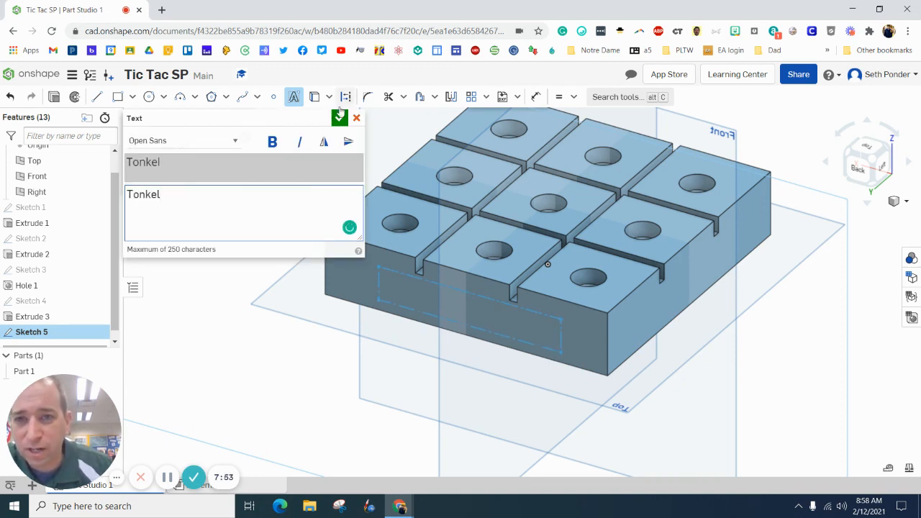
pyautogui.click(339, 118)
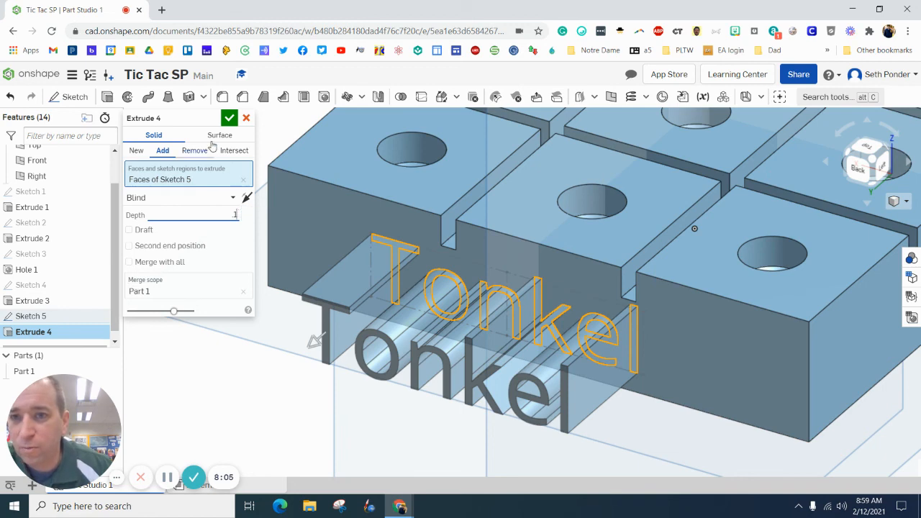
pyautogui.click(228, 117)
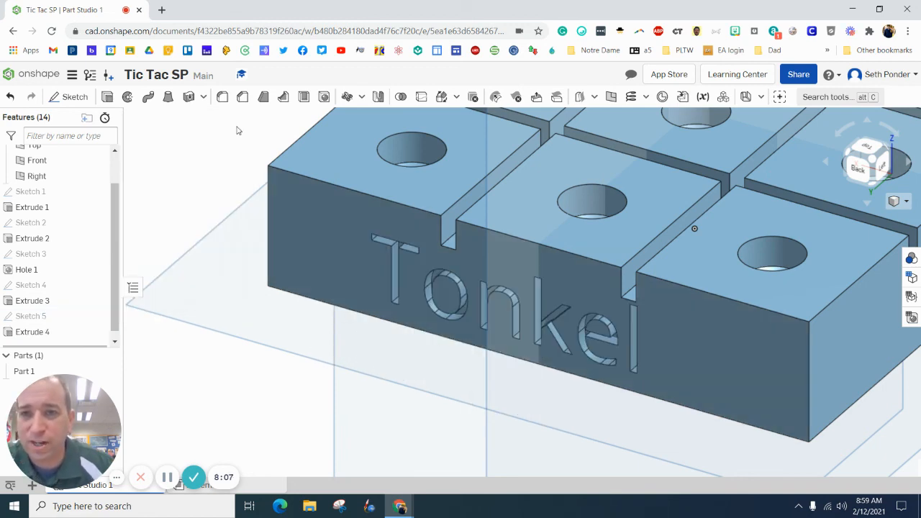